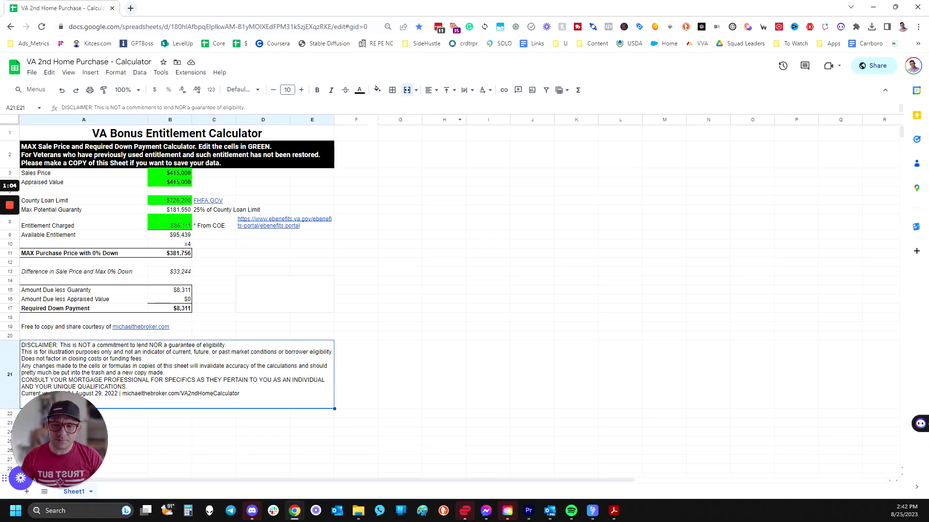
pyautogui.moveTo(383, 122)
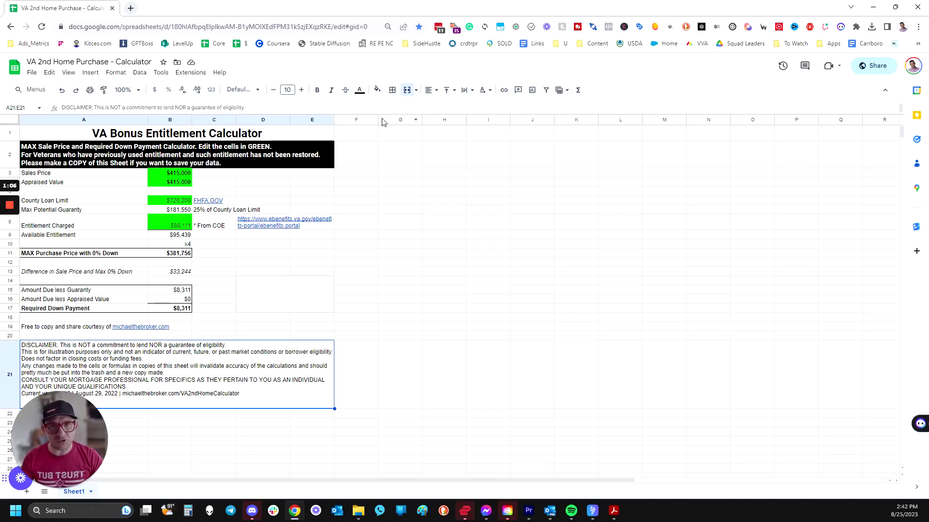
pyautogui.moveTo(383, 150)
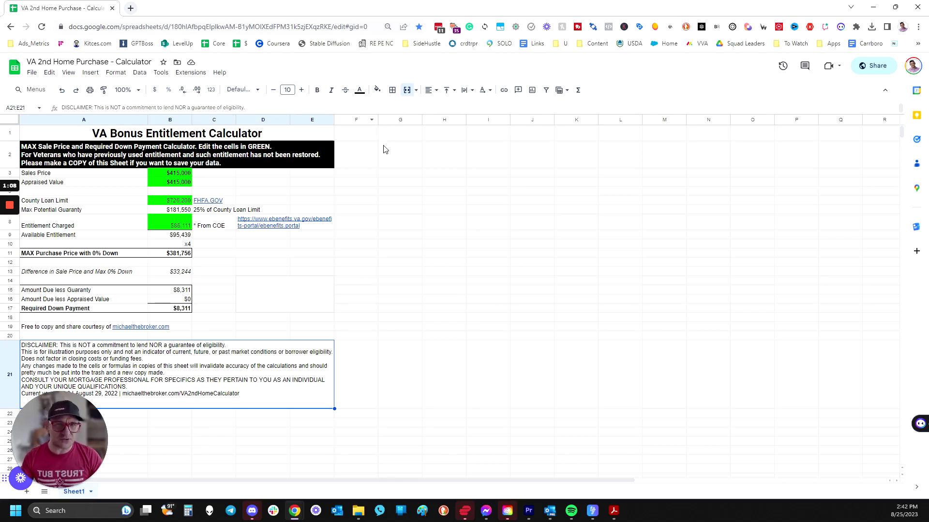
pyautogui.moveTo(379, 212)
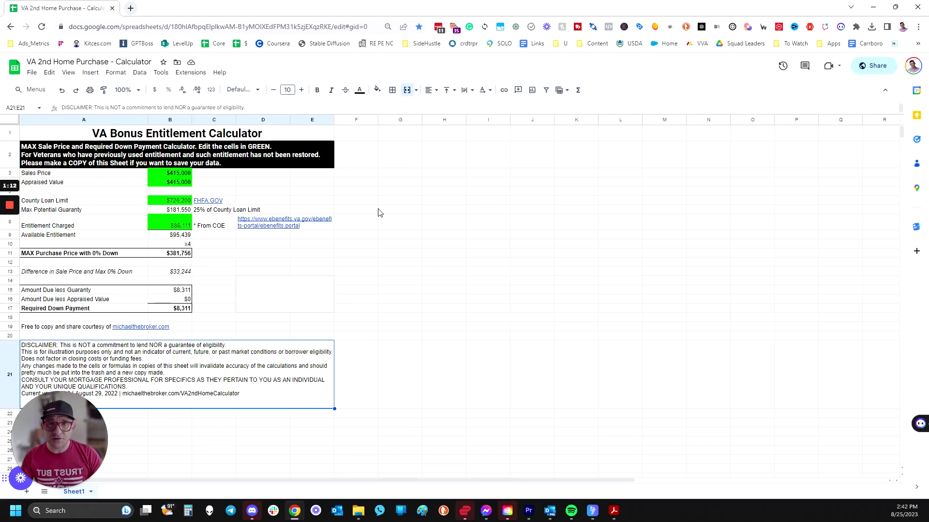
pyautogui.moveTo(551, 214)
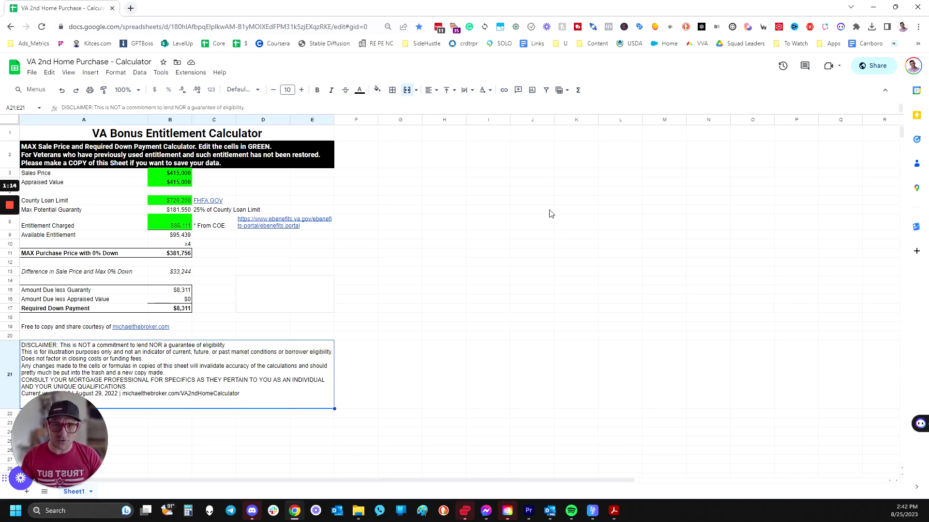
pyautogui.moveTo(507, 216)
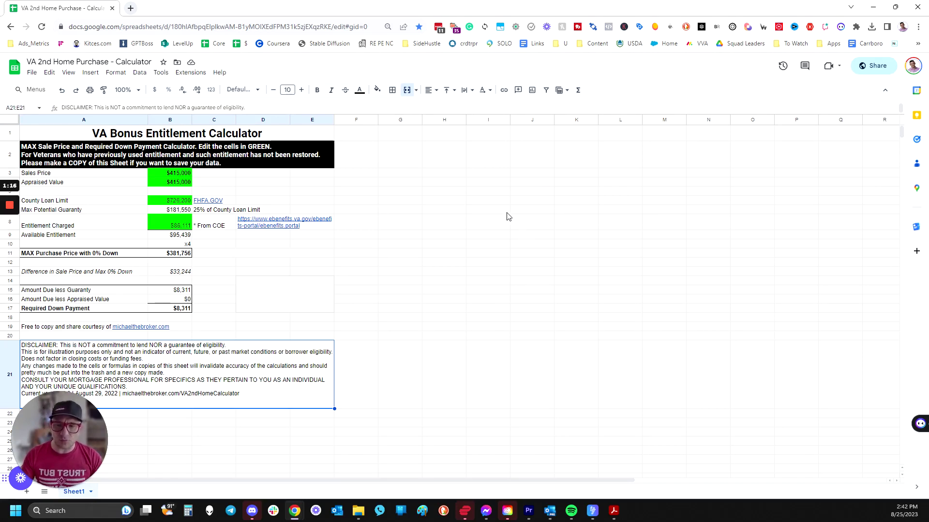
pyautogui.moveTo(474, 214)
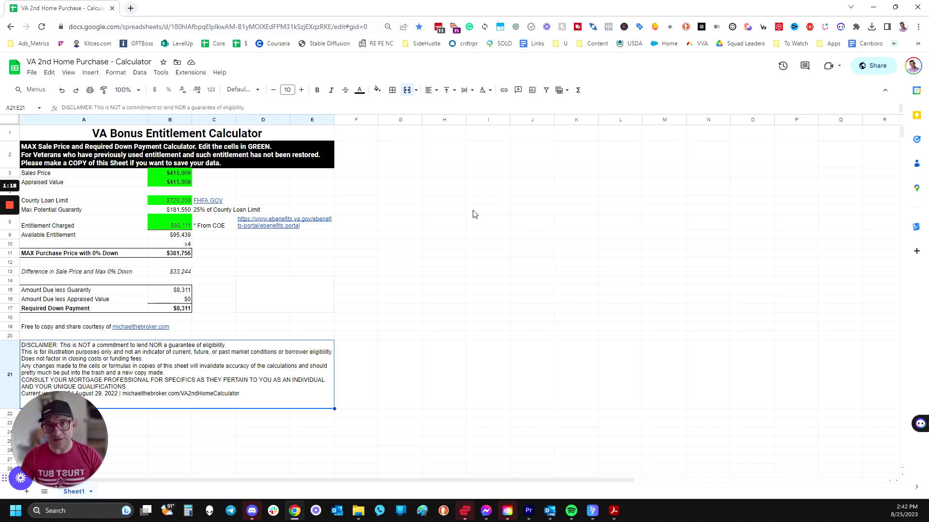
pyautogui.moveTo(413, 189)
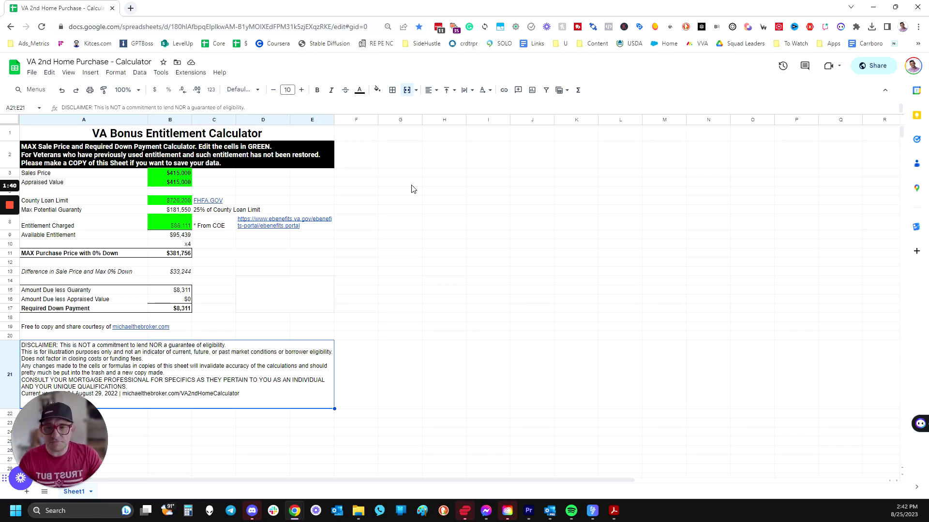
# Review the County Loan Limit, Entitlement Charged, Sales Price and Appraised Value inputs in the calculator
pyautogui.click(170, 200)
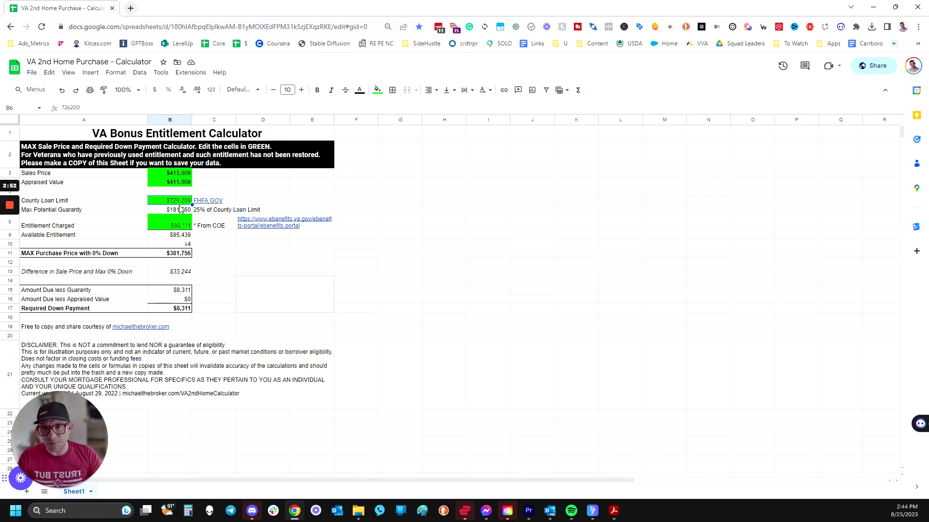
pyautogui.moveTo(195, 198)
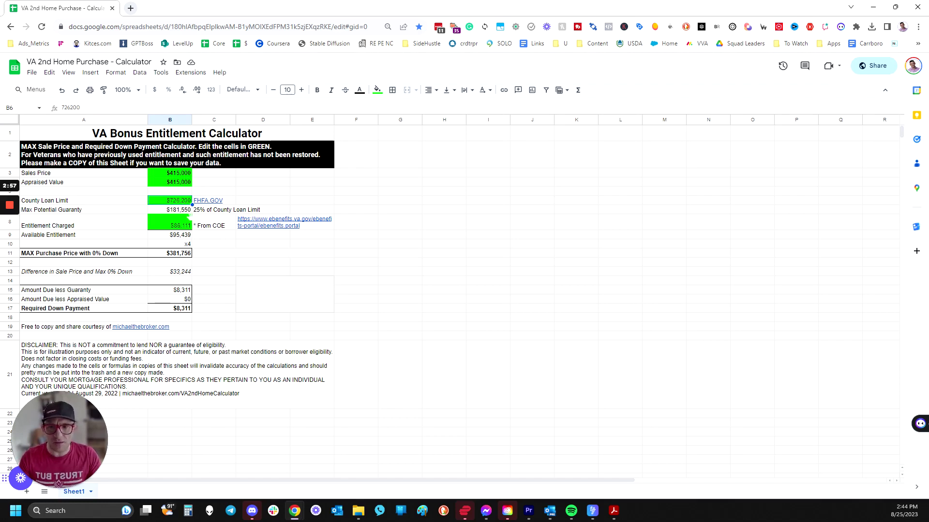
pyautogui.click(169, 226)
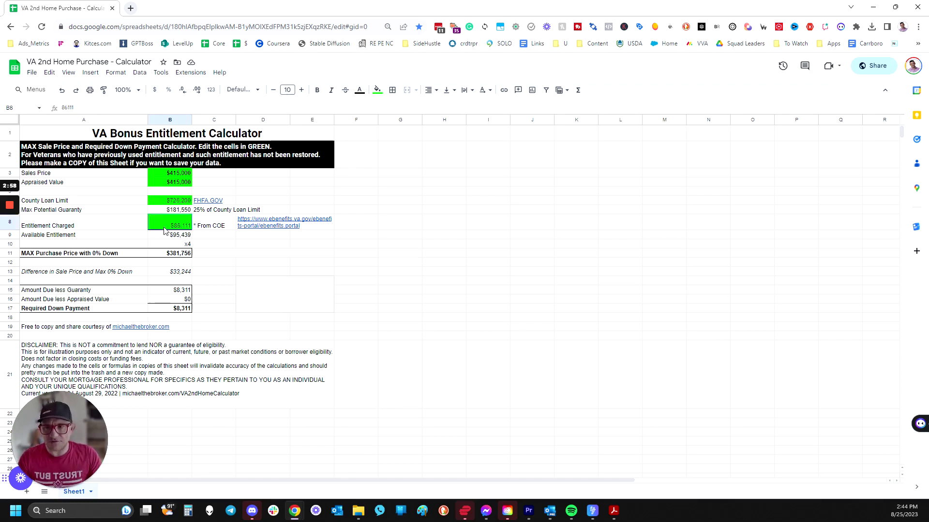
pyautogui.moveTo(170, 236)
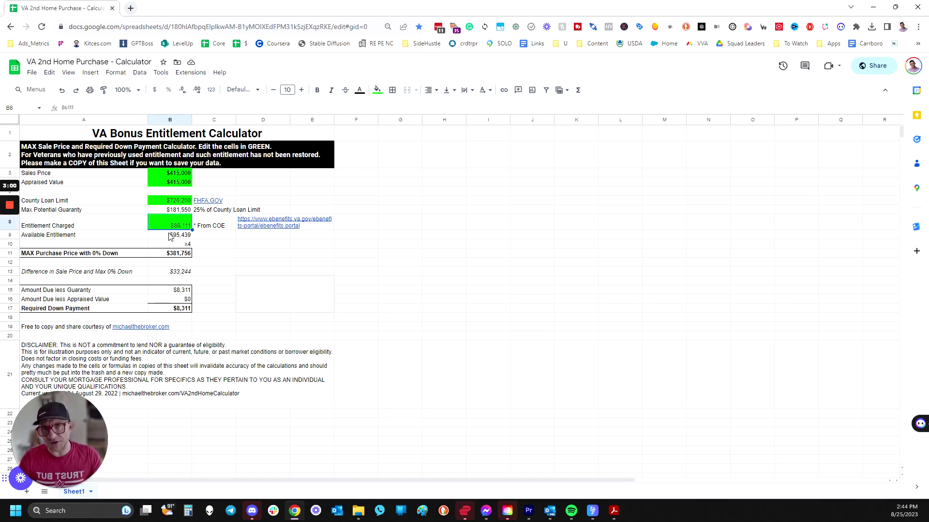
pyautogui.moveTo(106, 192)
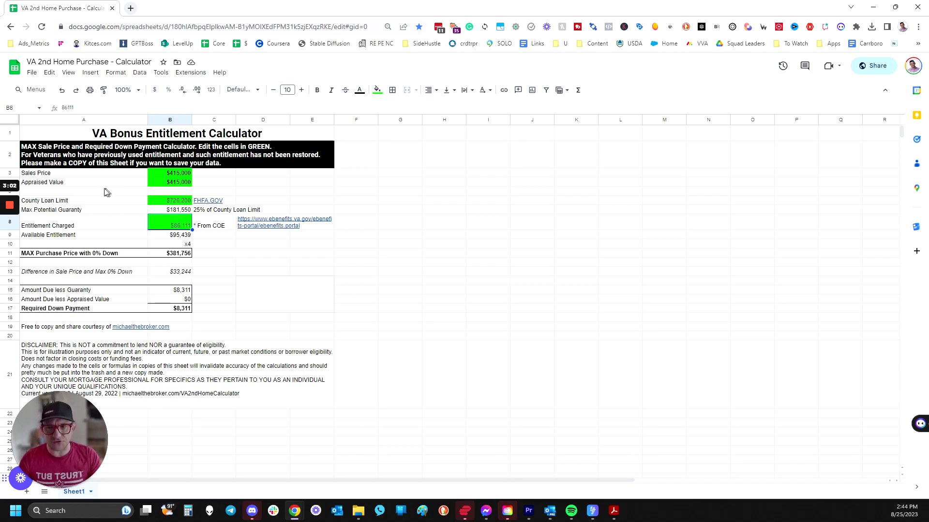
pyautogui.click(169, 172)
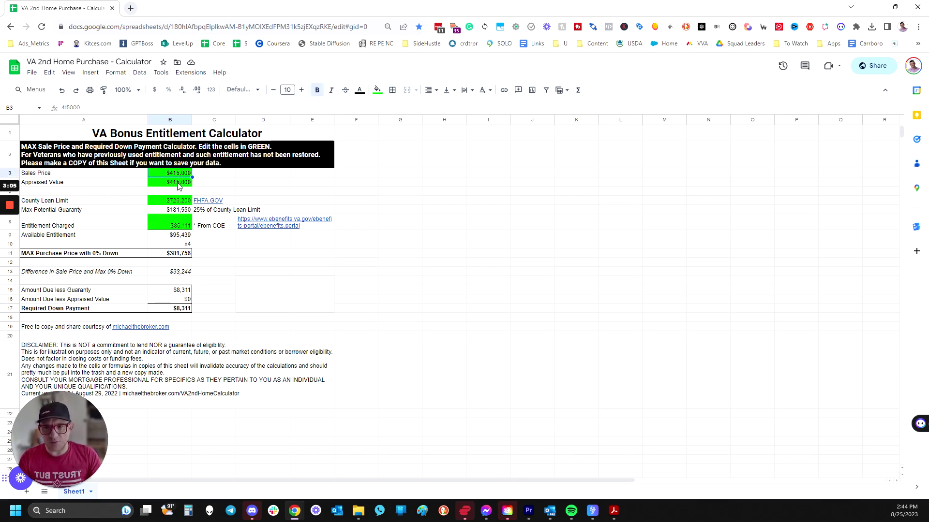
pyautogui.click(169, 182)
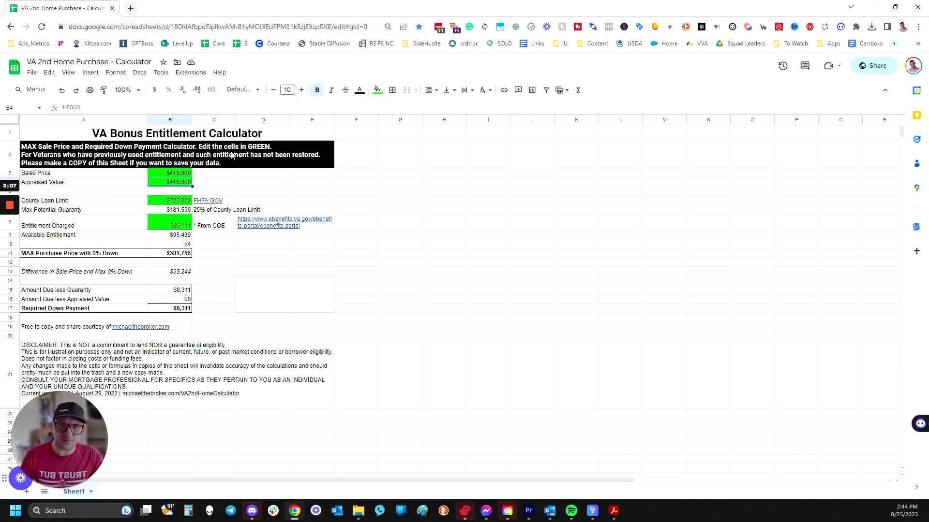
# Bring up the COE in Acrobat and box the $73,912 Entitlement Charged amount for redaction
pyautogui.click(613, 510)
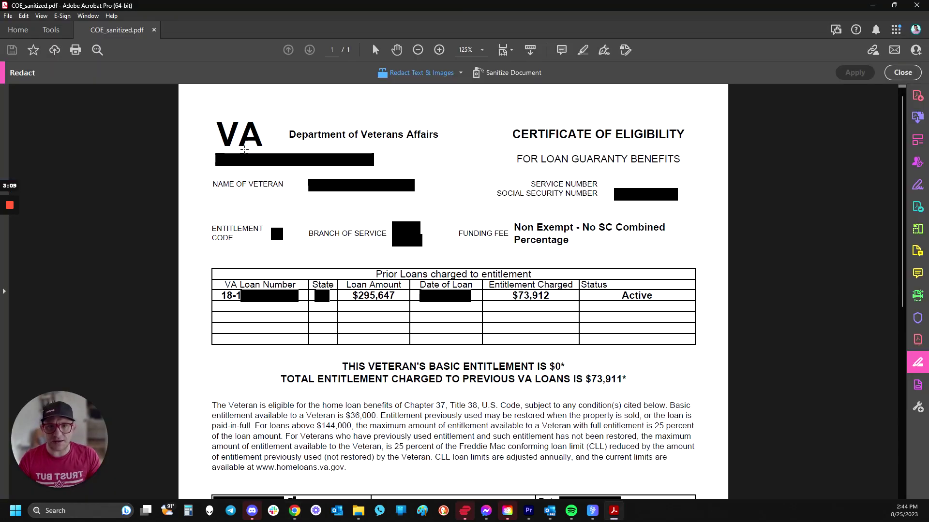
pyautogui.moveTo(306, 200)
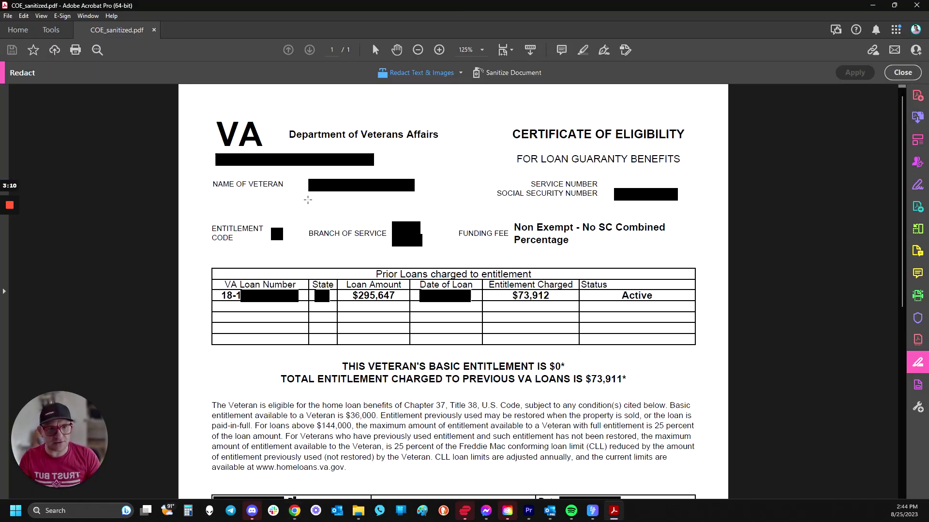
pyautogui.scroll(-3)
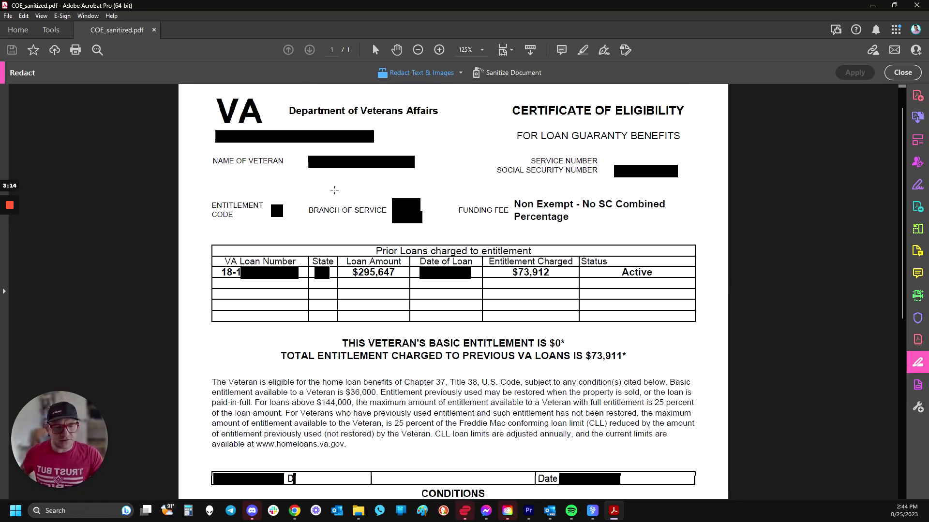
pyautogui.moveTo(492, 281)
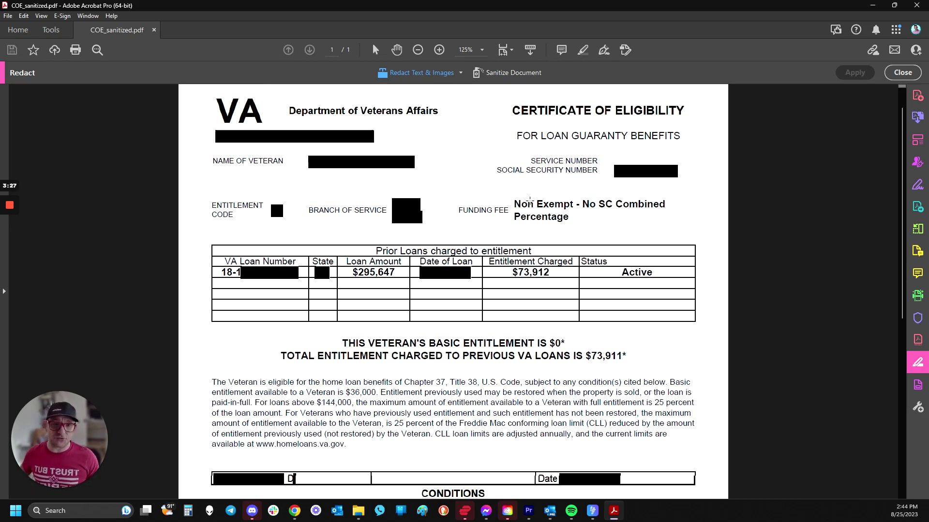
pyautogui.moveTo(366, 237)
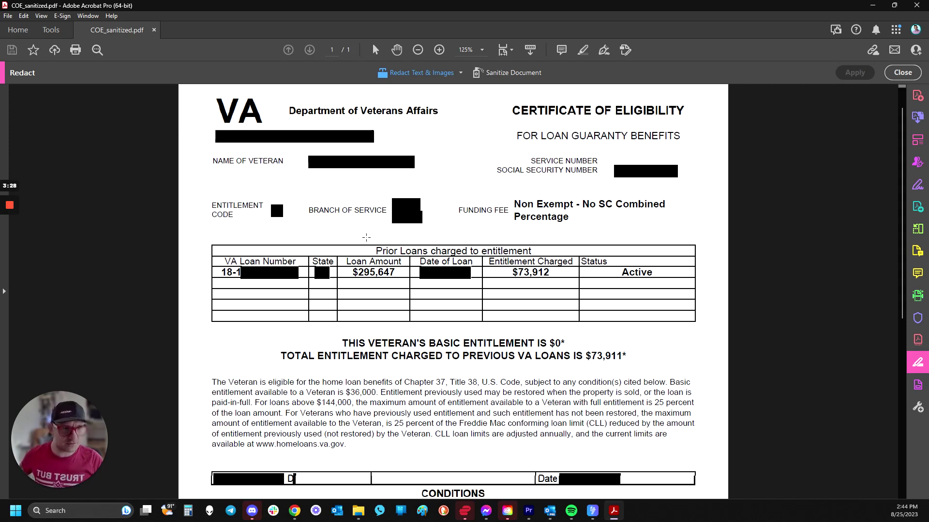
pyautogui.moveTo(340, 79)
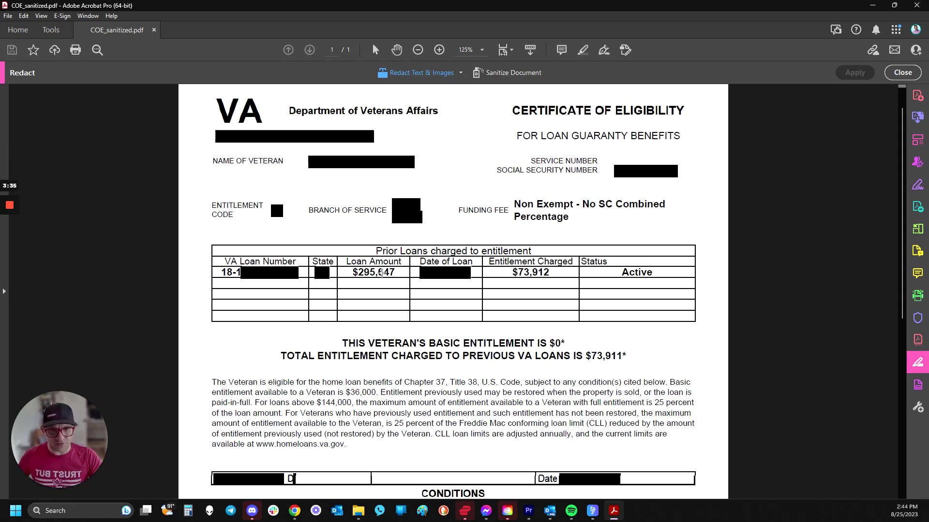
pyautogui.scroll(-3)
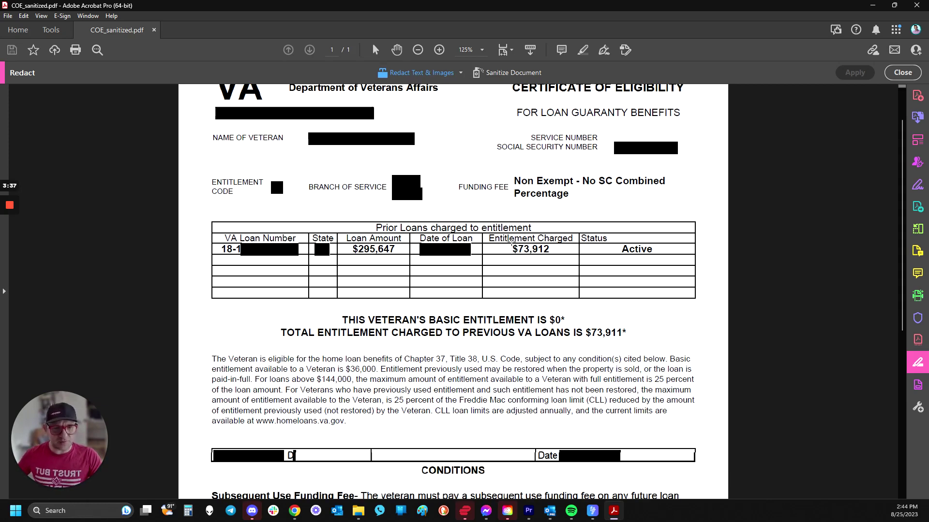
pyautogui.click(530, 249)
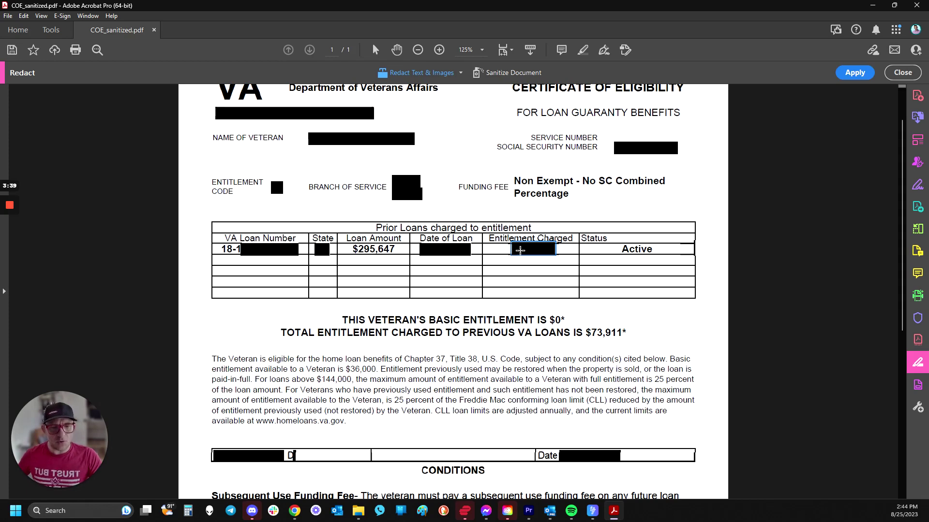
pyautogui.write('$73,912')
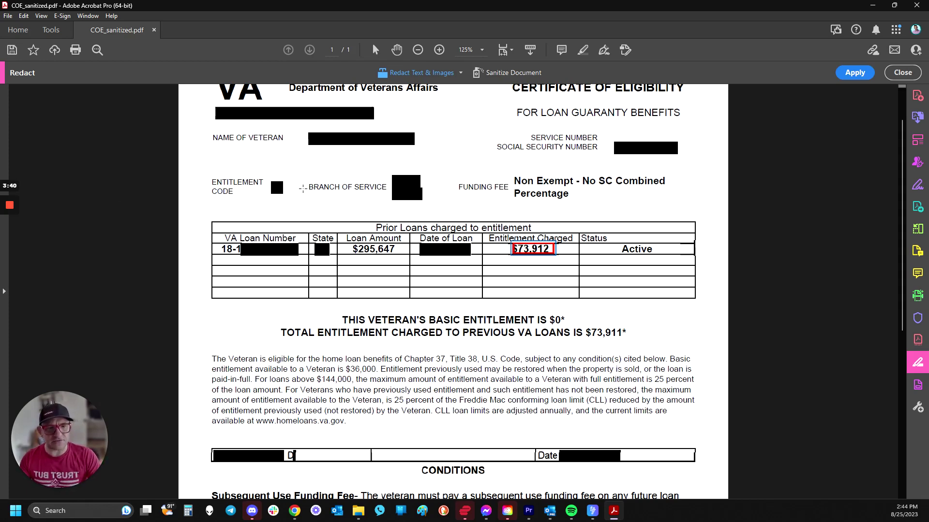
pyautogui.moveTo(901, 72)
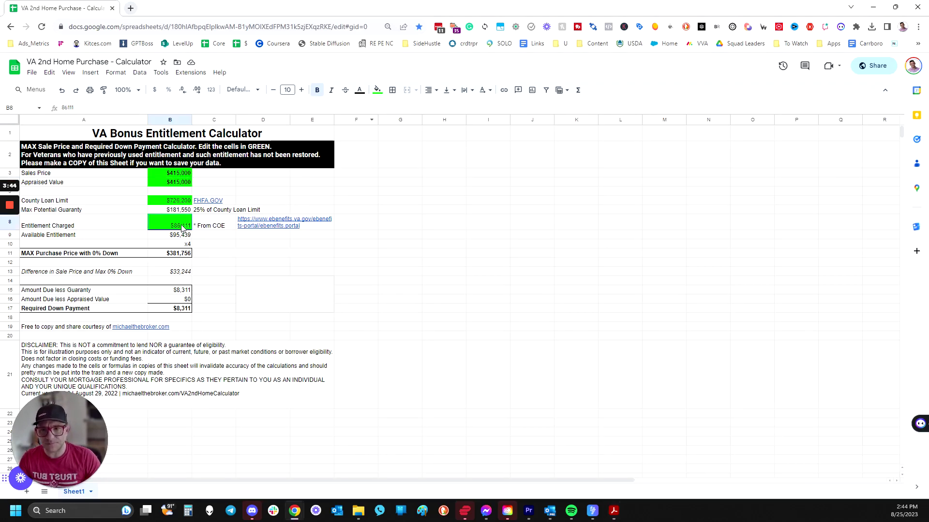
# Enter the 73,912 entitlement charged and check County Loan Limit and the new max 0%-down price
pyautogui.write('73,912')
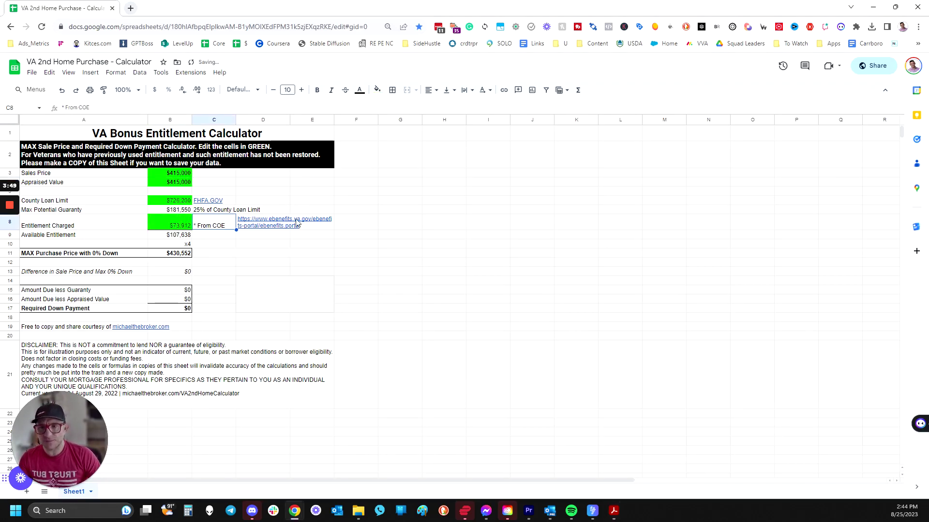
pyautogui.click(170, 200)
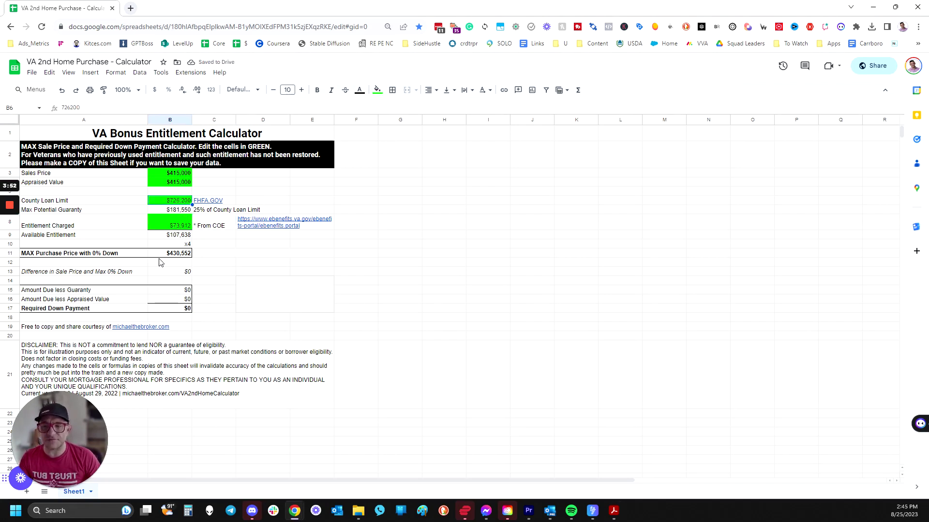
pyautogui.moveTo(131, 259)
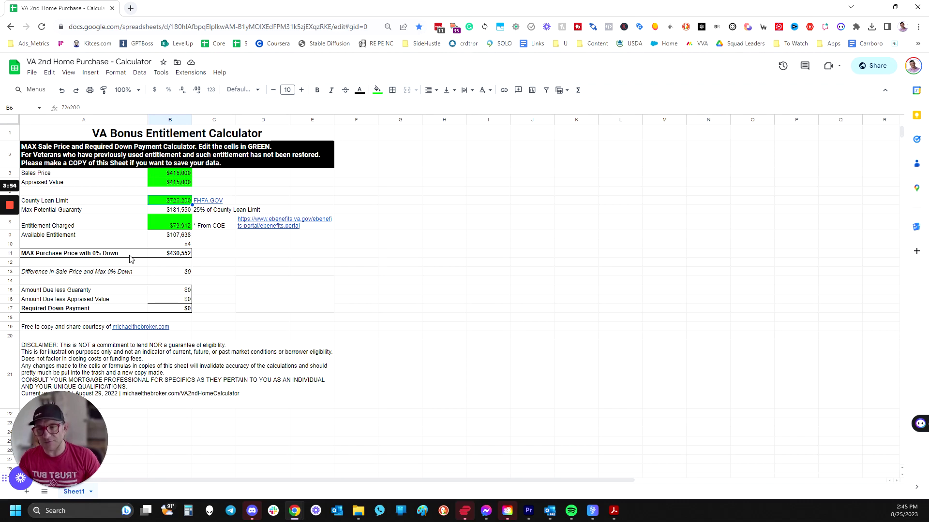
pyautogui.click(169, 253)
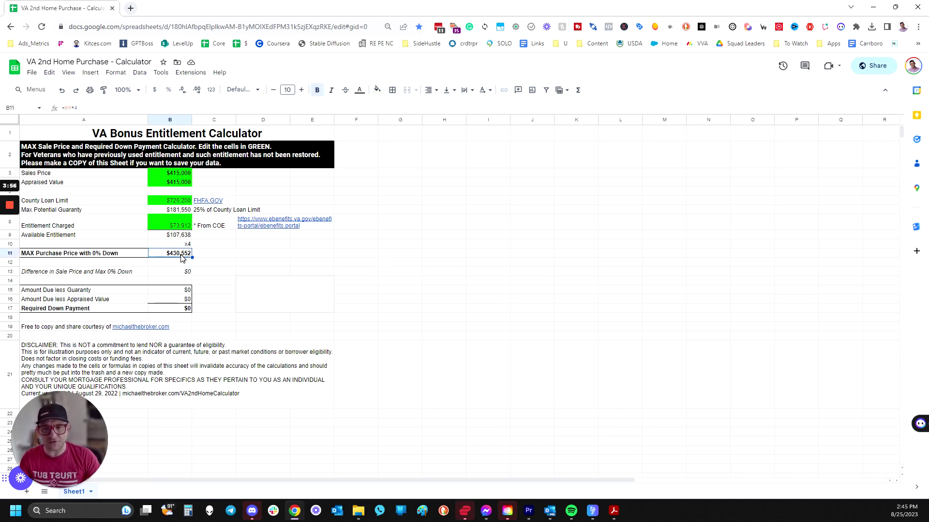
pyautogui.moveTo(154, 274)
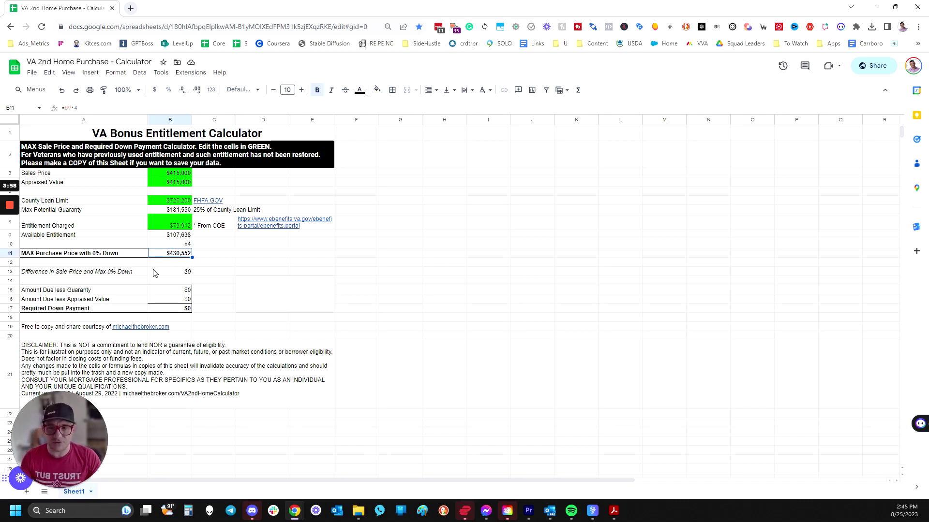
# Enter $450,000 Sales Price and $425,000 Appraised Value, giving a $25,000 down payment
pyautogui.click(170, 172)
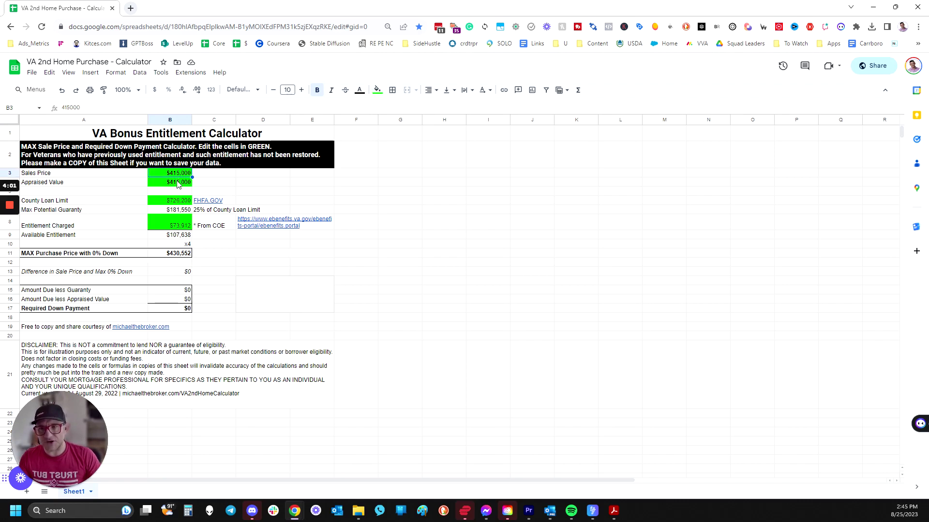
pyautogui.click(170, 182)
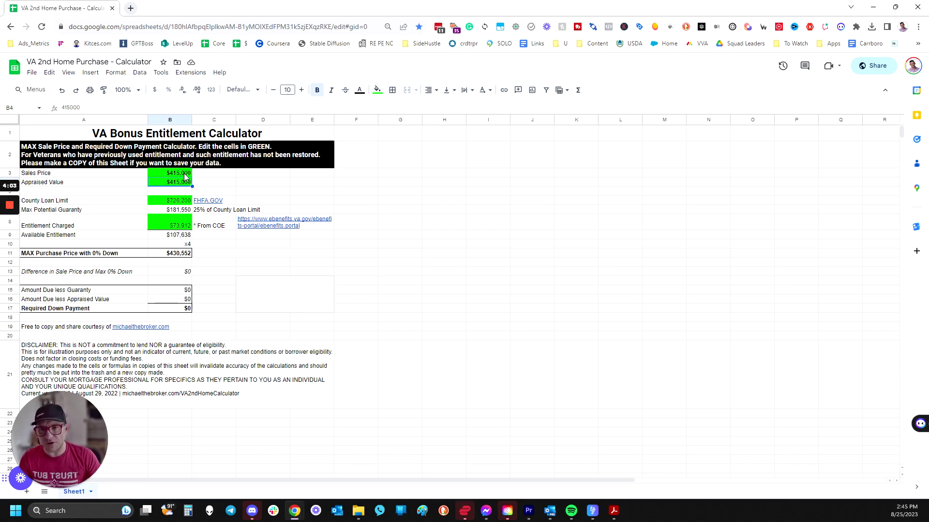
pyautogui.moveTo(164, 189)
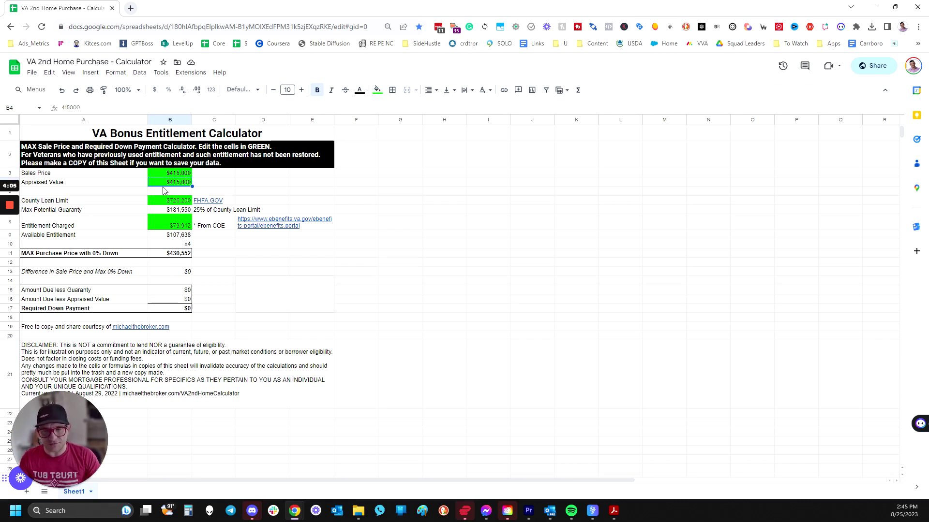
pyautogui.click(169, 290)
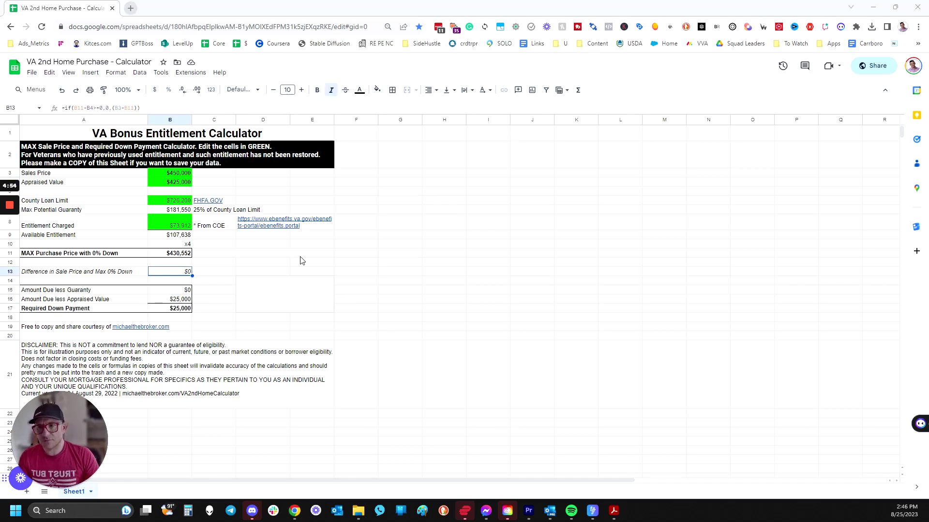
pyautogui.moveTo(190, 197)
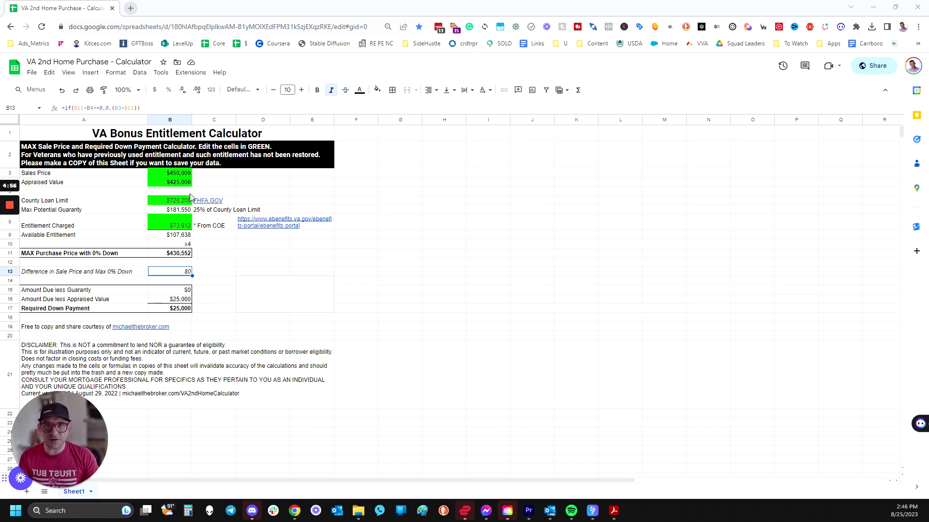
pyautogui.moveTo(185, 189)
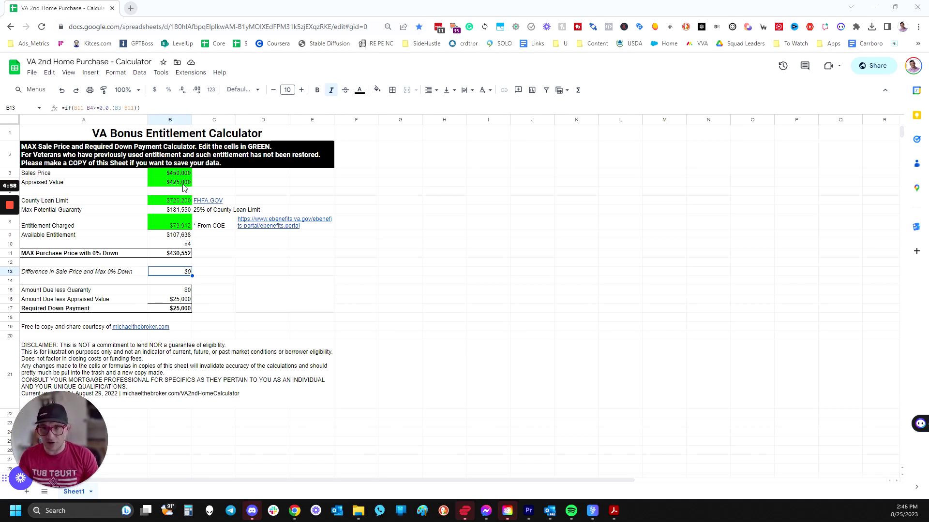
pyautogui.click(170, 182)
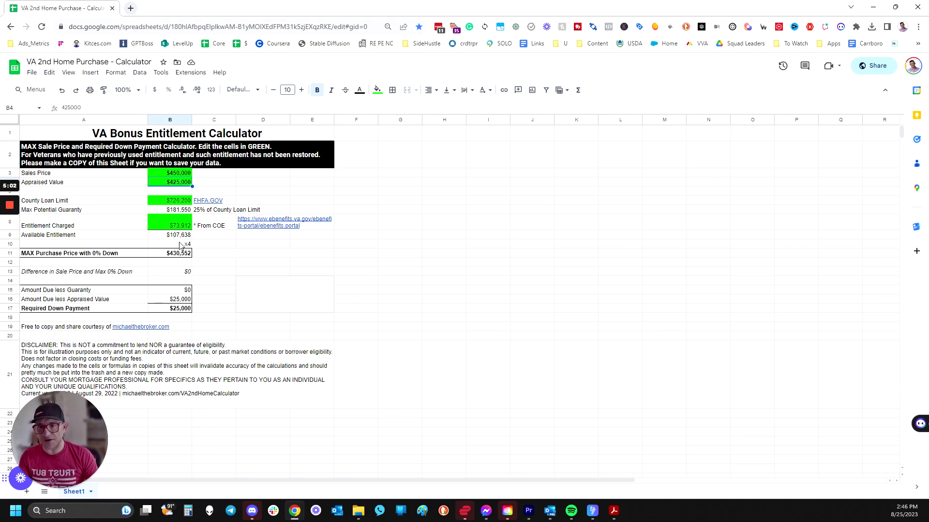
pyautogui.moveTo(181, 260)
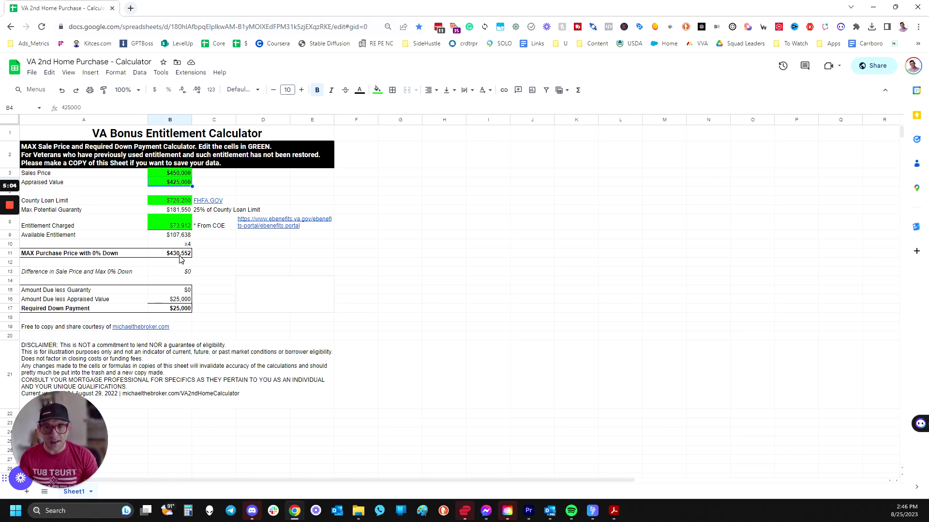
pyautogui.moveTo(188, 264)
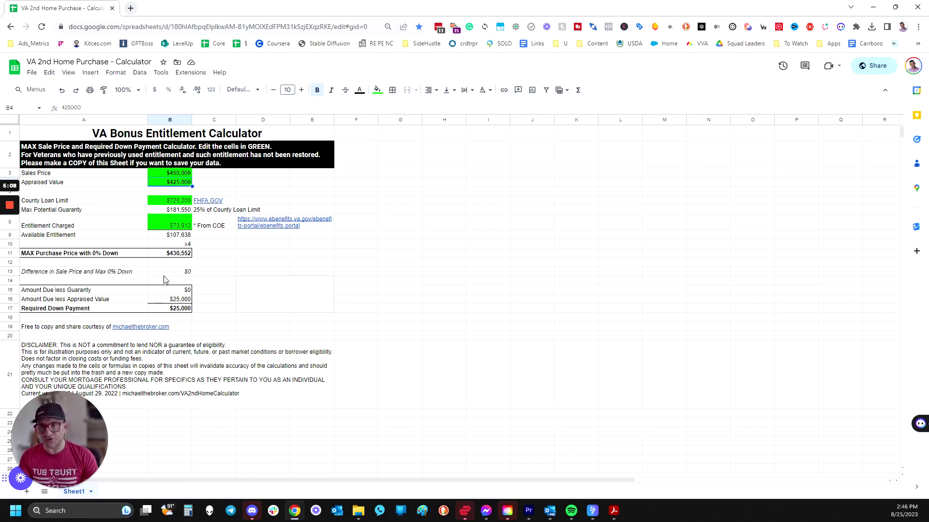
pyautogui.moveTo(174, 292)
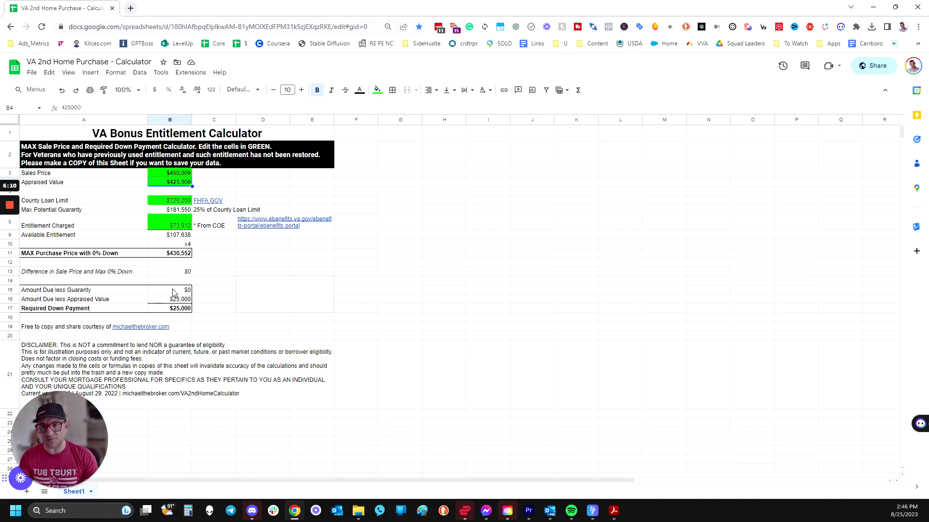
pyautogui.click(170, 298)
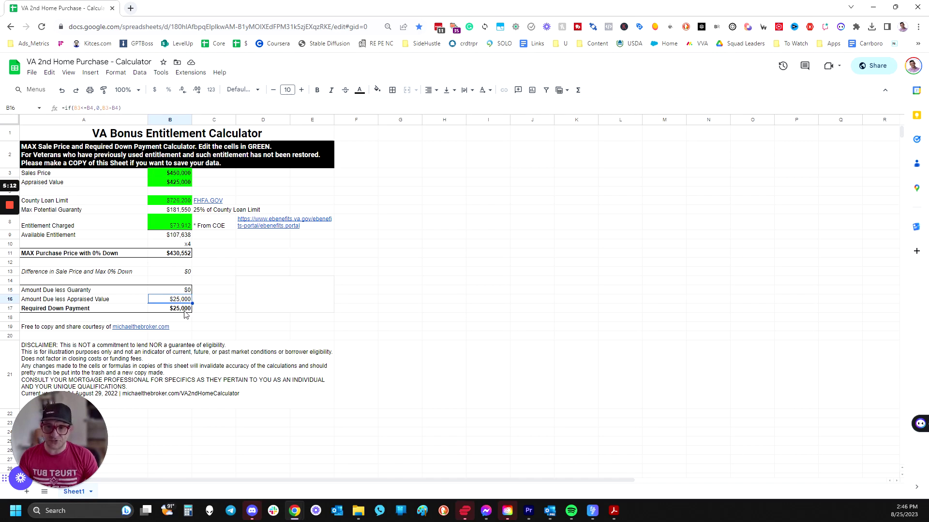
pyautogui.moveTo(176, 180)
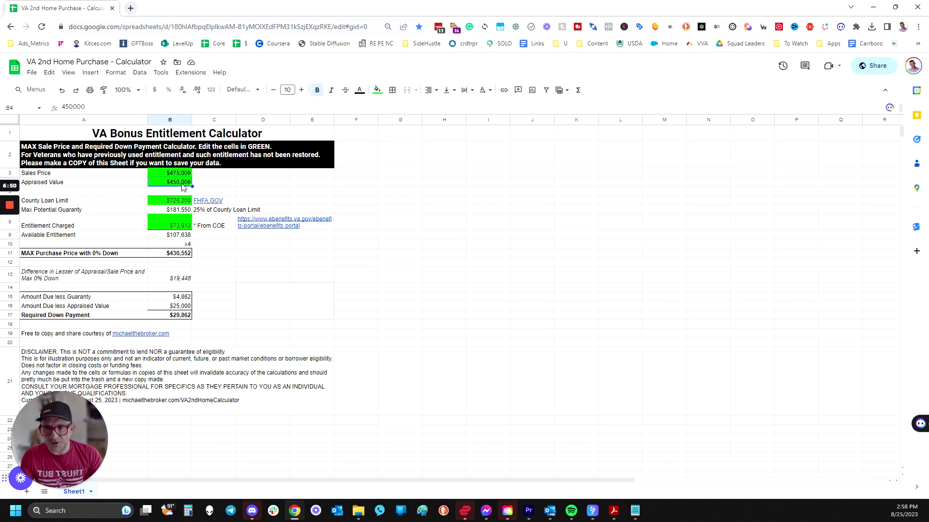
# Check the Amount Due less Appraised Value formula and the $450,000 Appraised Value entry
pyautogui.click(170, 306)
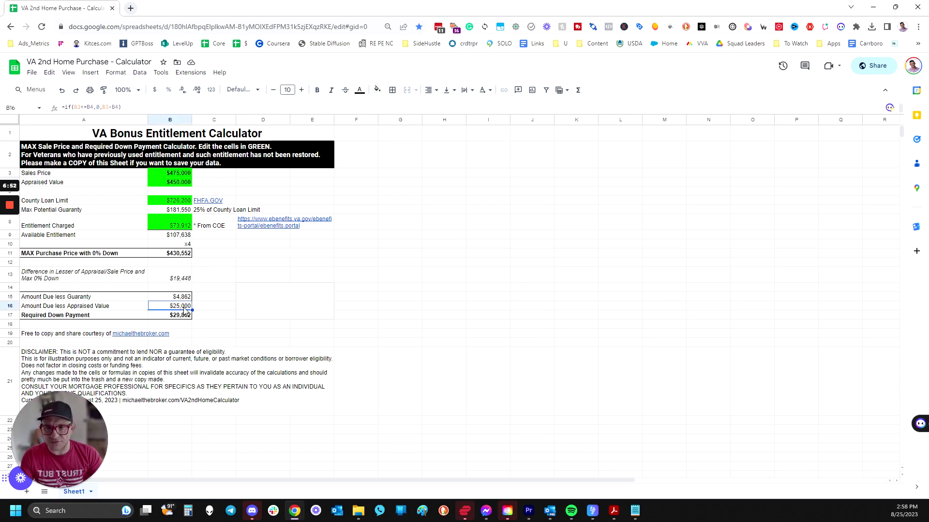
pyautogui.moveTo(155, 190)
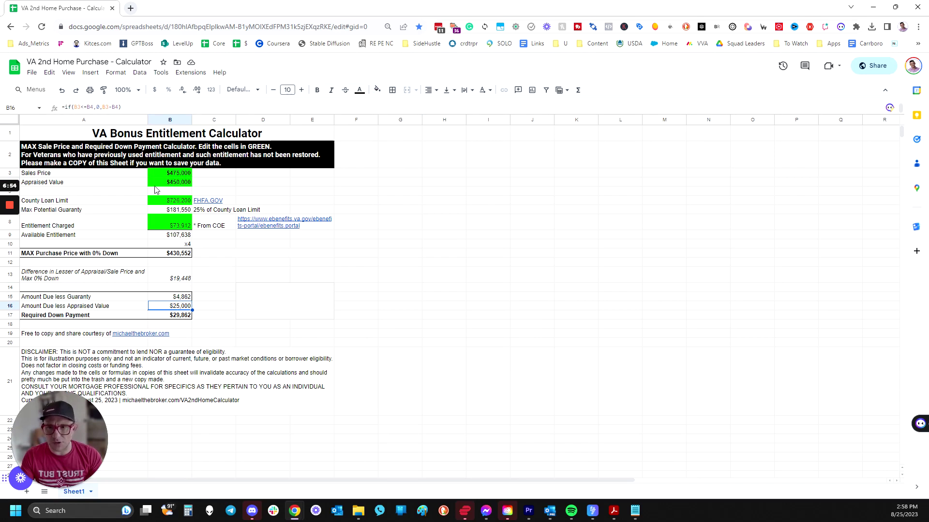
pyautogui.moveTo(174, 188)
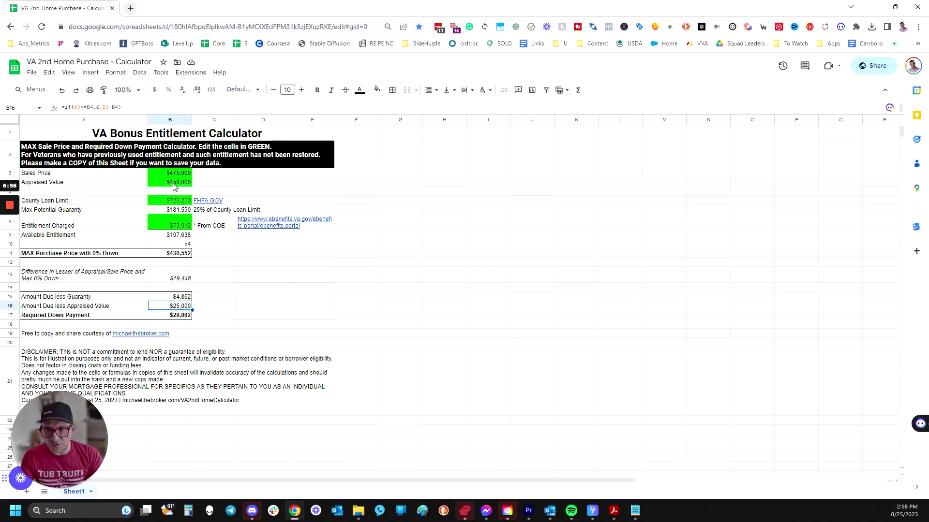
pyautogui.click(170, 182)
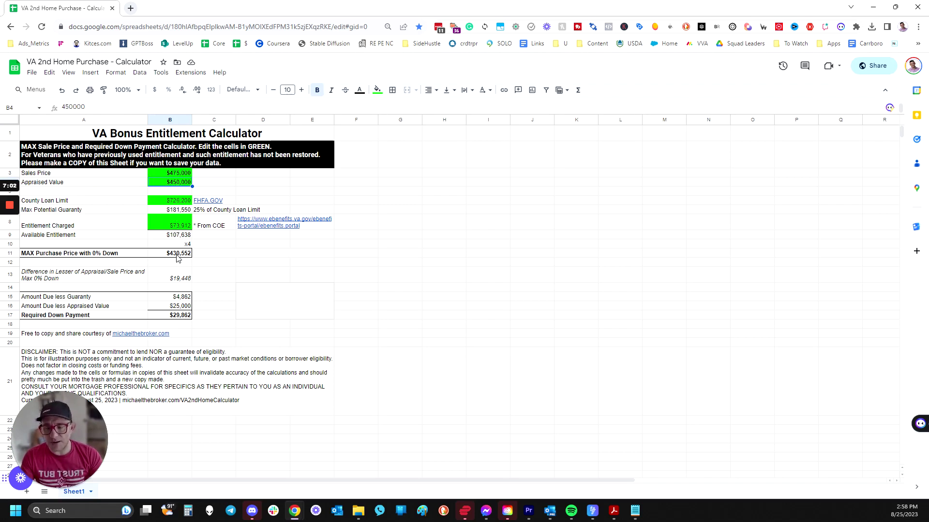
pyautogui.click(170, 253)
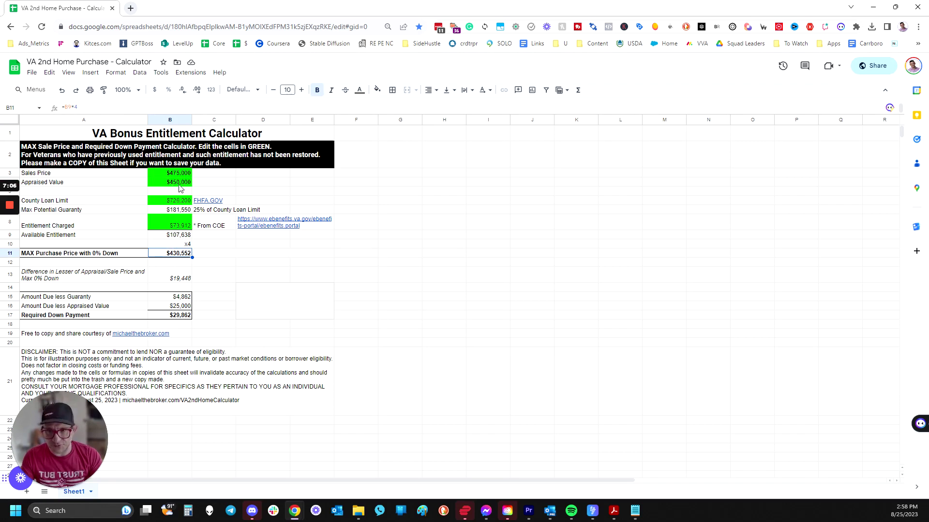
pyautogui.click(169, 275)
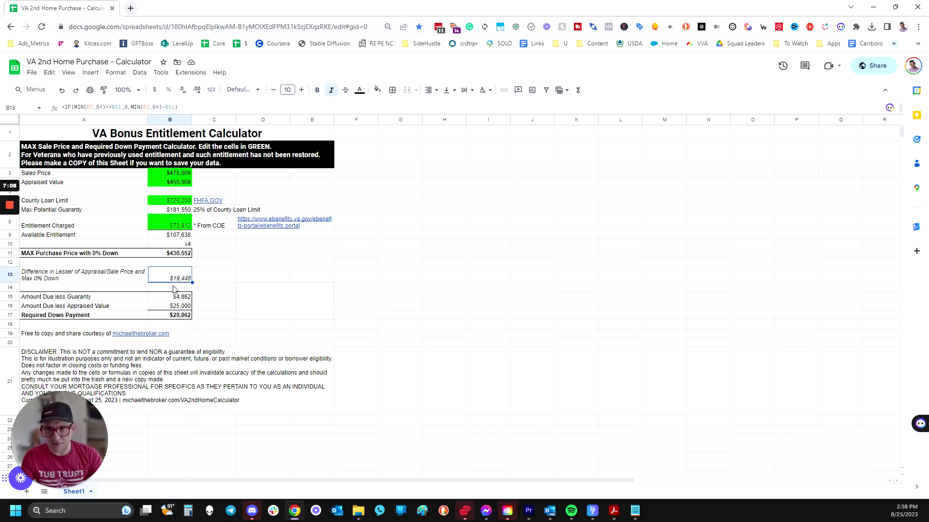
pyautogui.moveTo(171, 298)
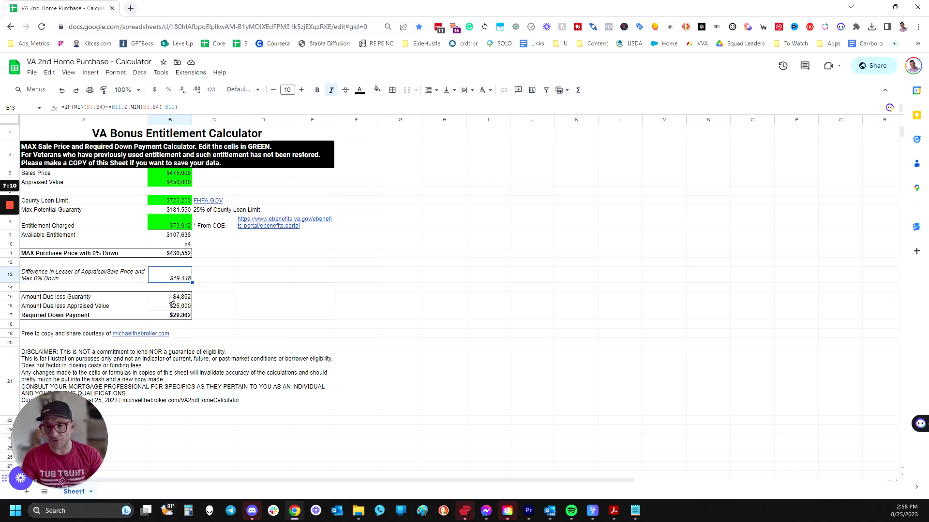
pyautogui.moveTo(180, 304)
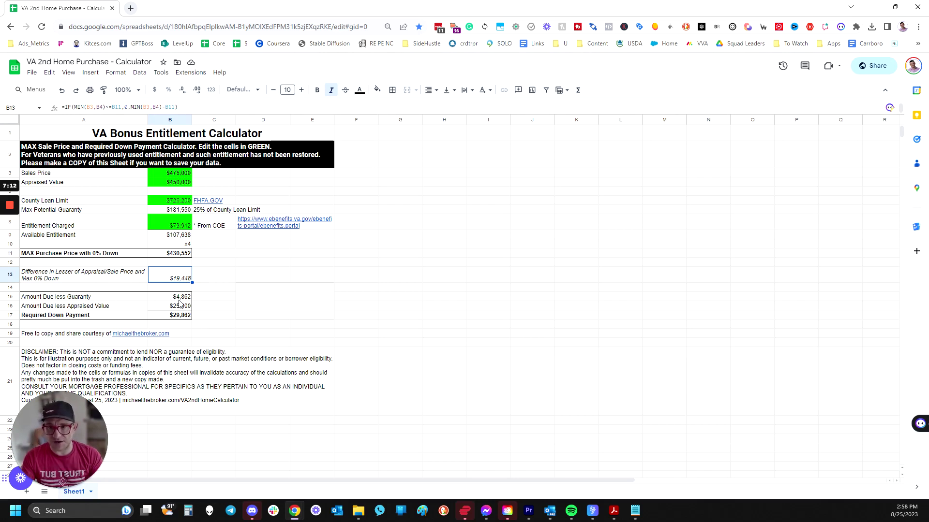
pyautogui.click(169, 296)
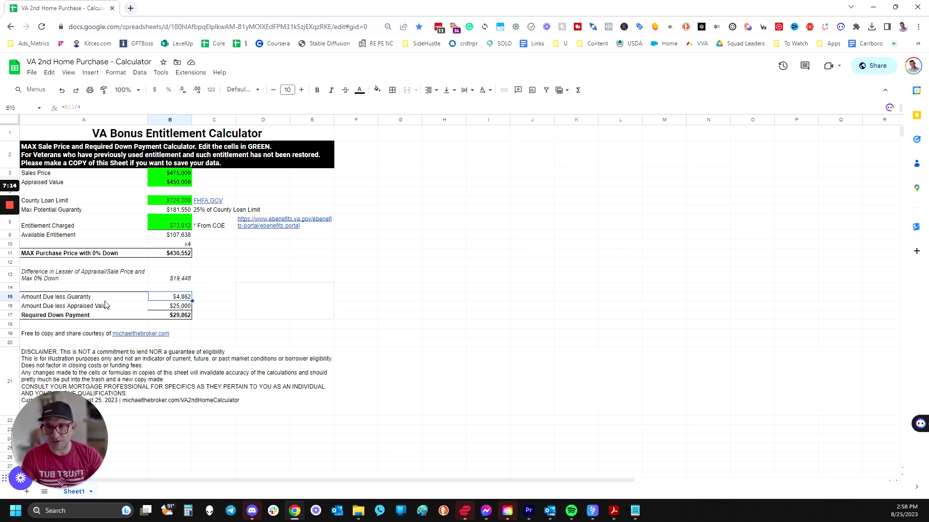
pyautogui.click(170, 315)
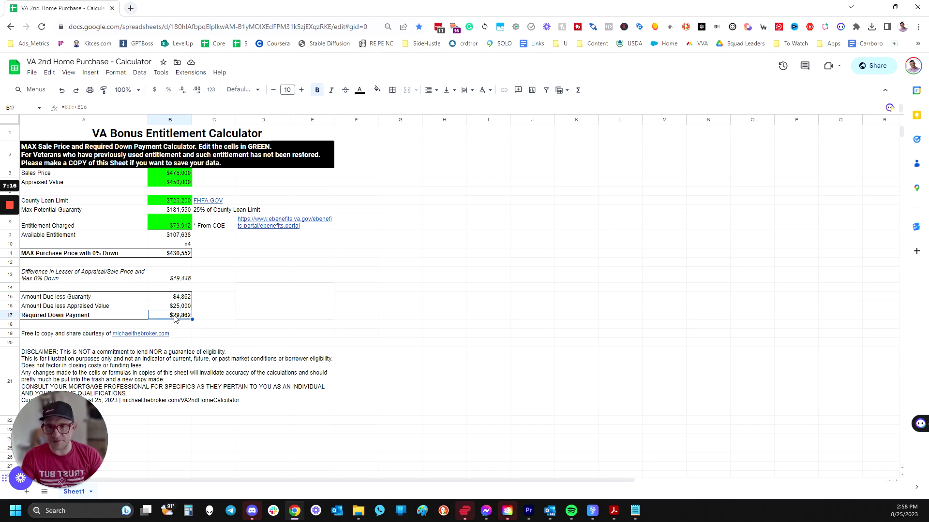
pyautogui.moveTo(183, 230)
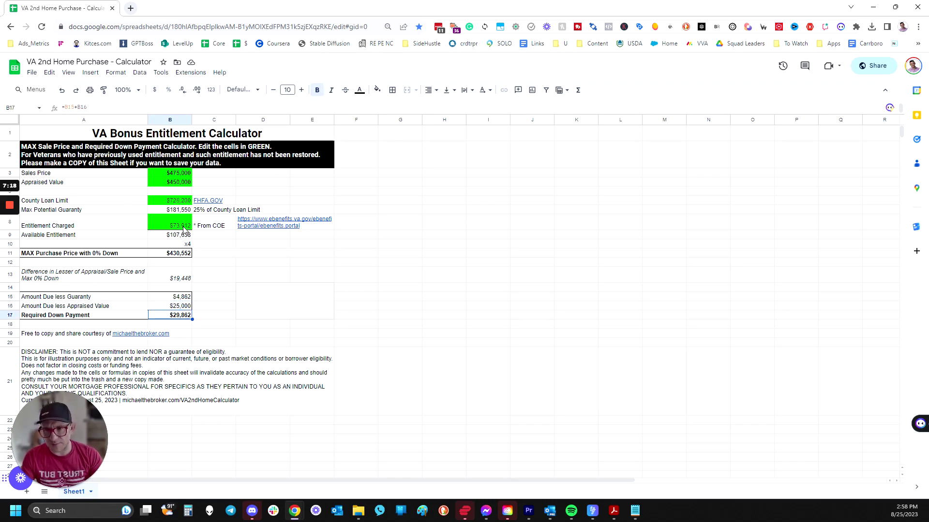
pyautogui.moveTo(175, 191)
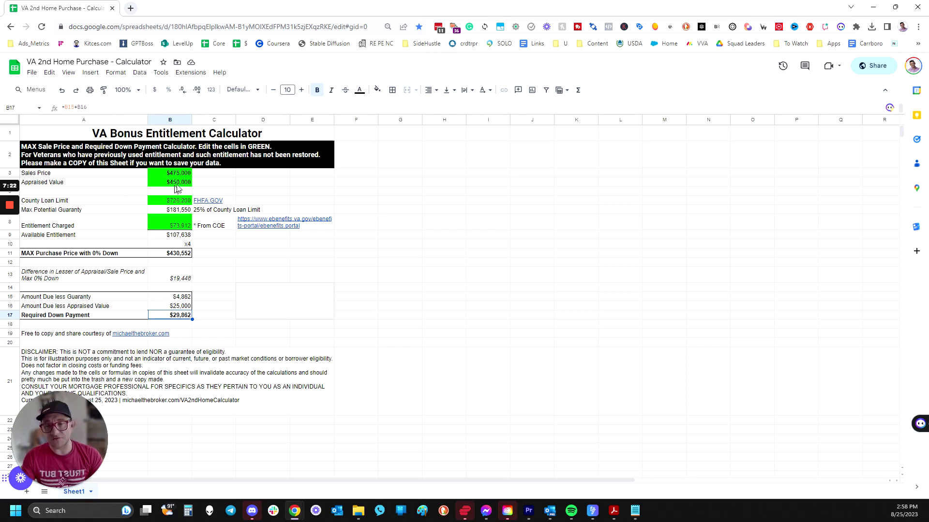
pyautogui.moveTo(200, 189)
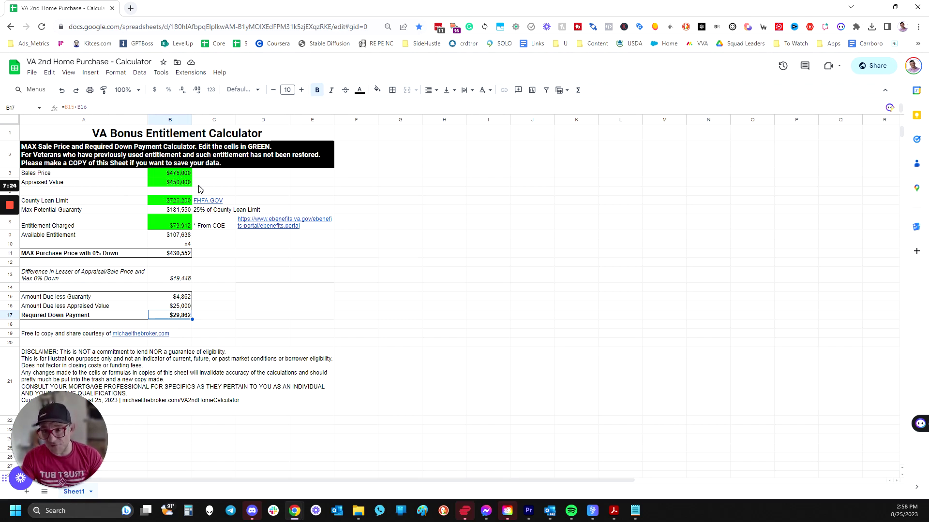
pyautogui.moveTo(172, 287)
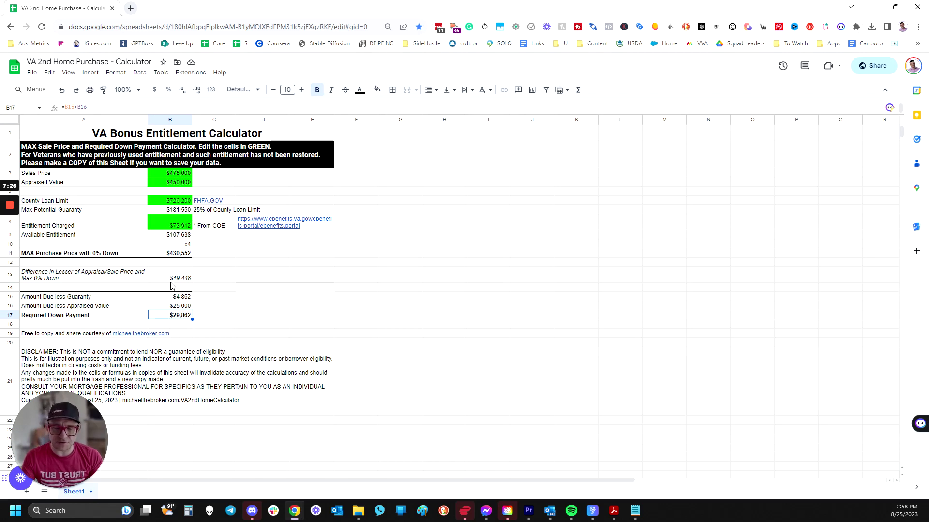
pyautogui.moveTo(179, 190)
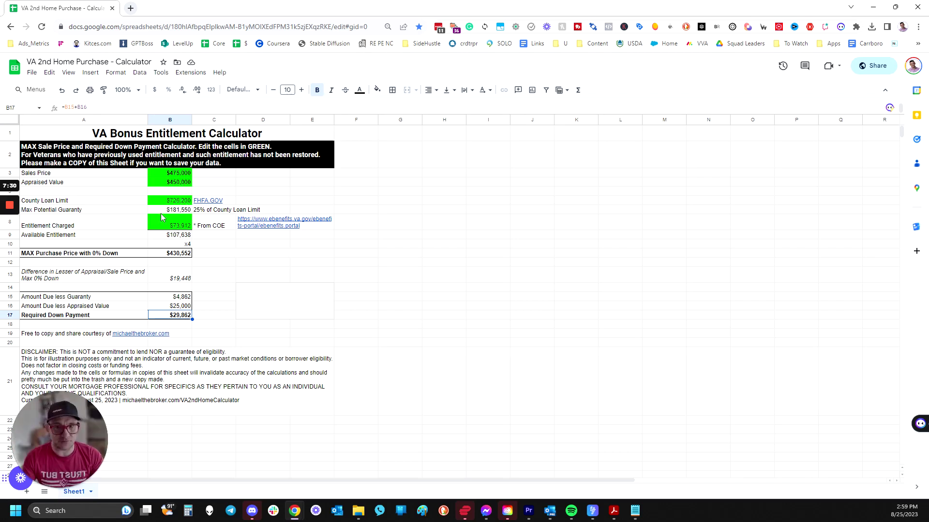
pyautogui.moveTo(70, 227)
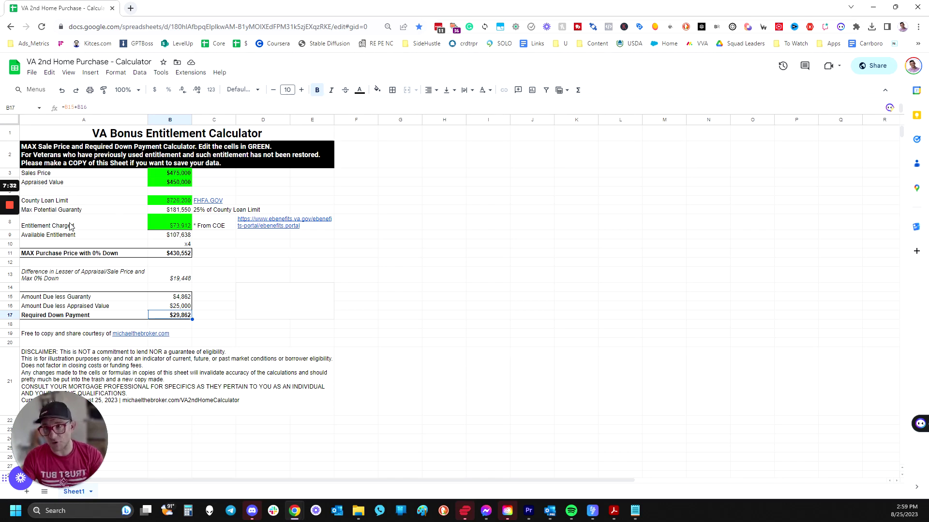
pyautogui.moveTo(59, 164)
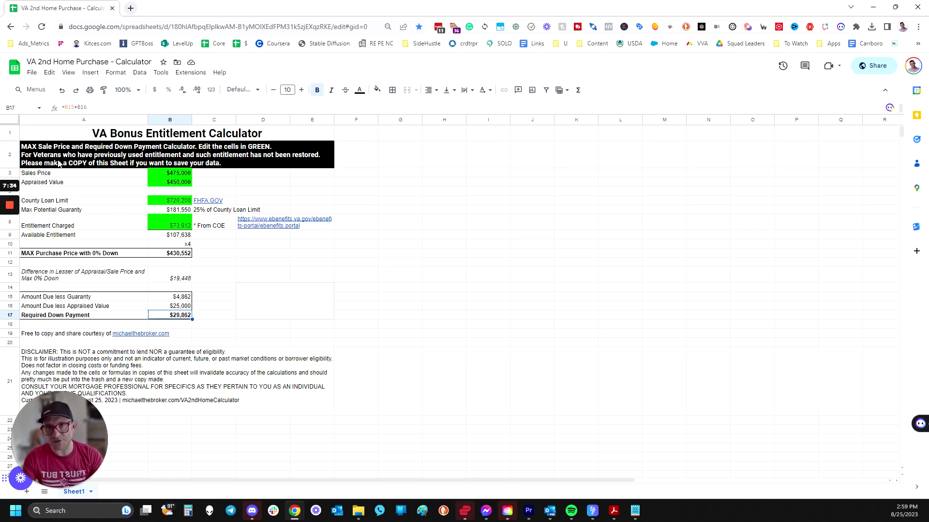
pyautogui.moveTo(68, 176)
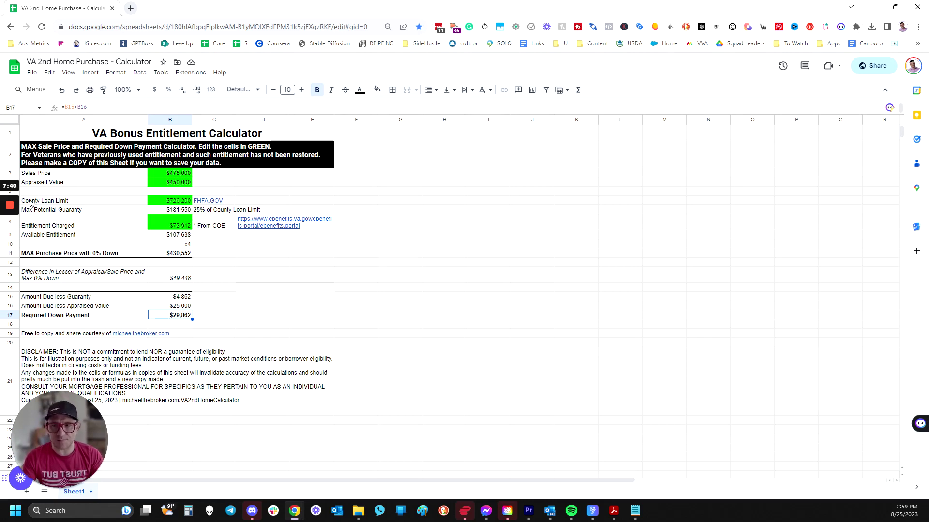
pyautogui.click(170, 173)
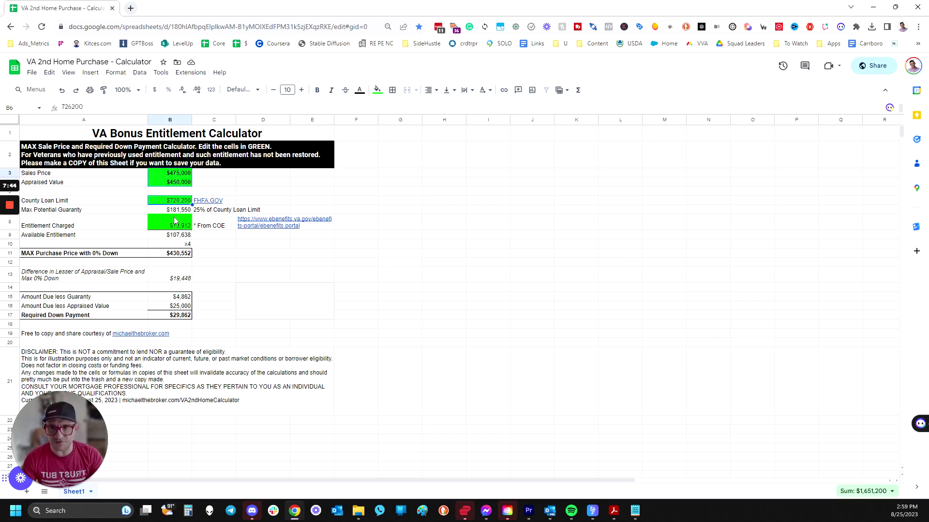
pyautogui.click(170, 243)
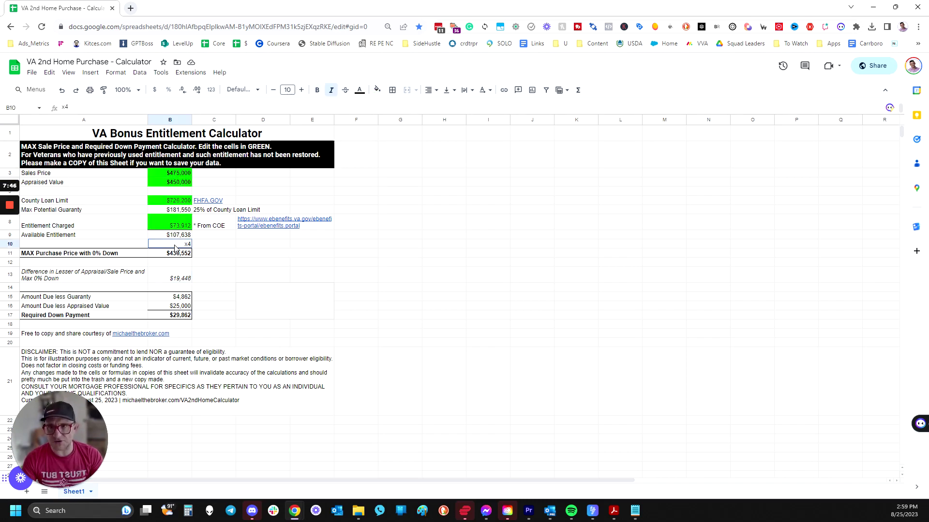